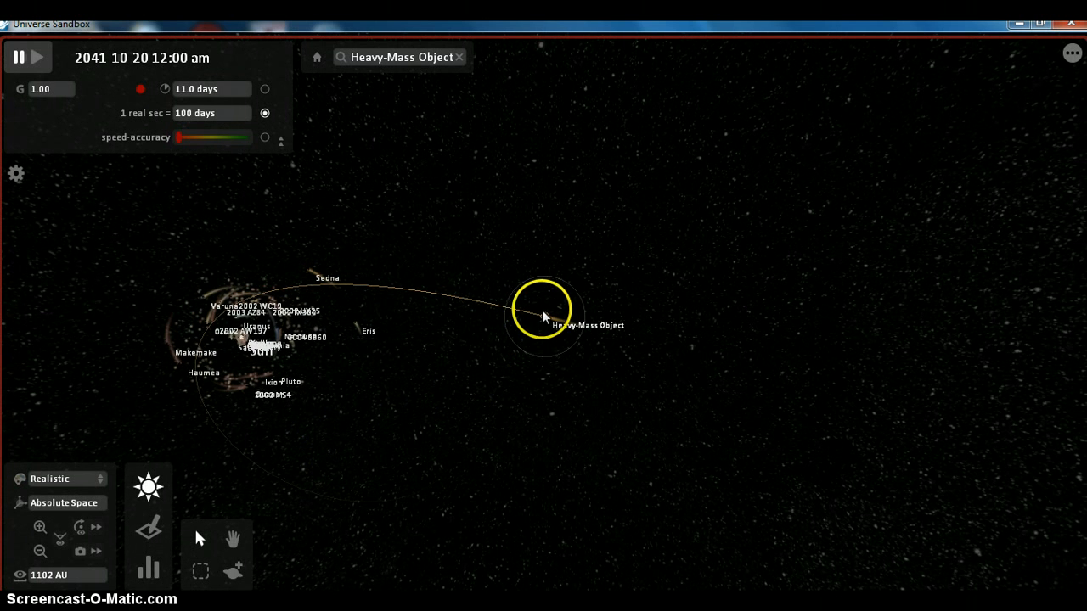
Step: Select the Heavy-Mass Object to show its 0.100 suns mass and orbit at 511 AU
{"action": "left_click", "coordinate": [543, 320]}
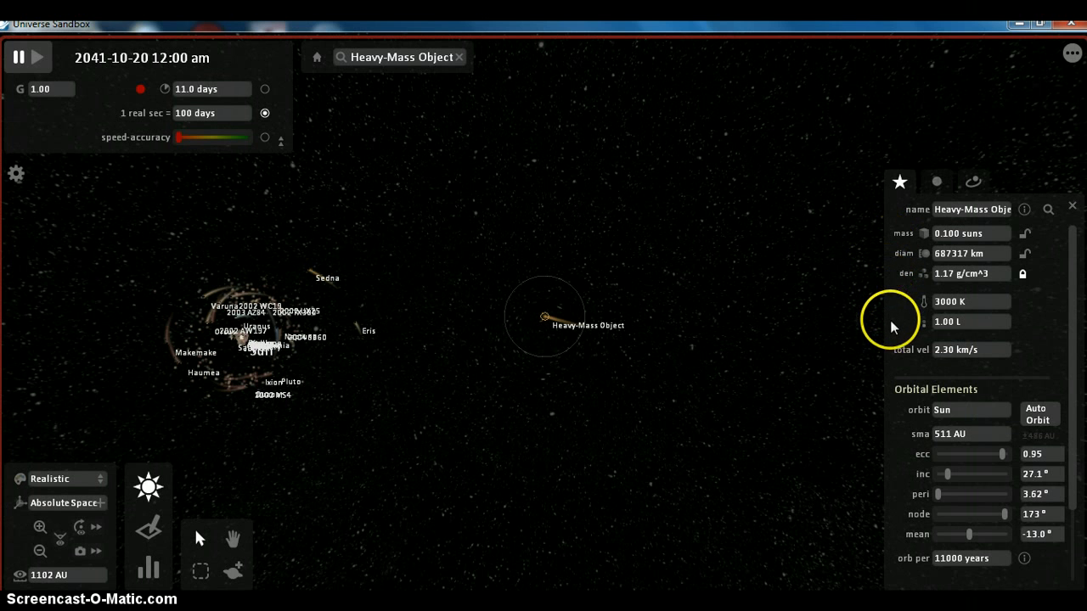
{"action": "mouse_move", "coordinate": [894, 381]}
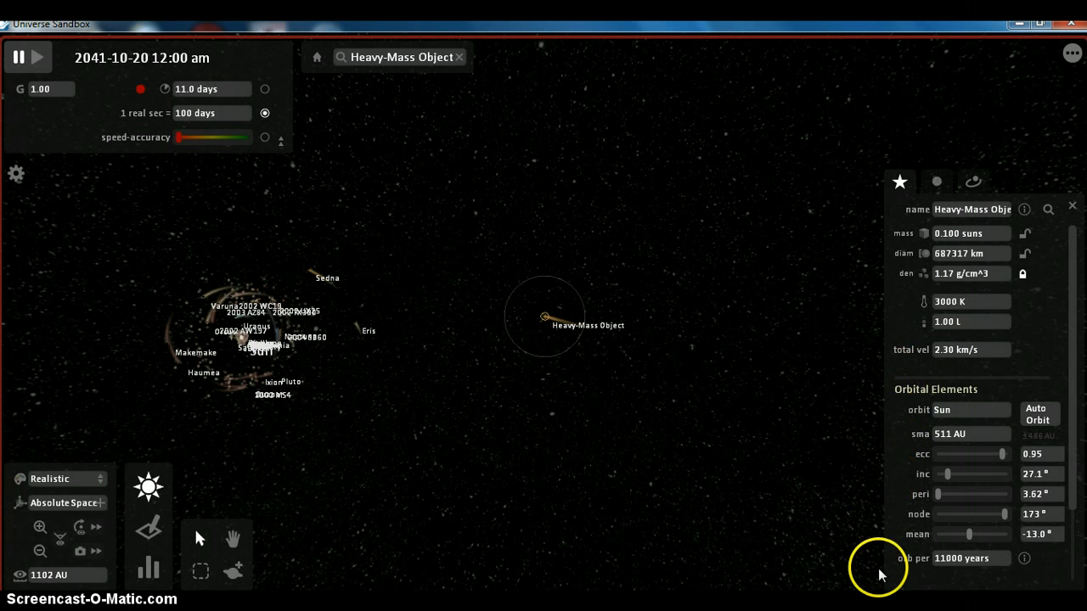
{"action": "mouse_move", "coordinate": [885, 574]}
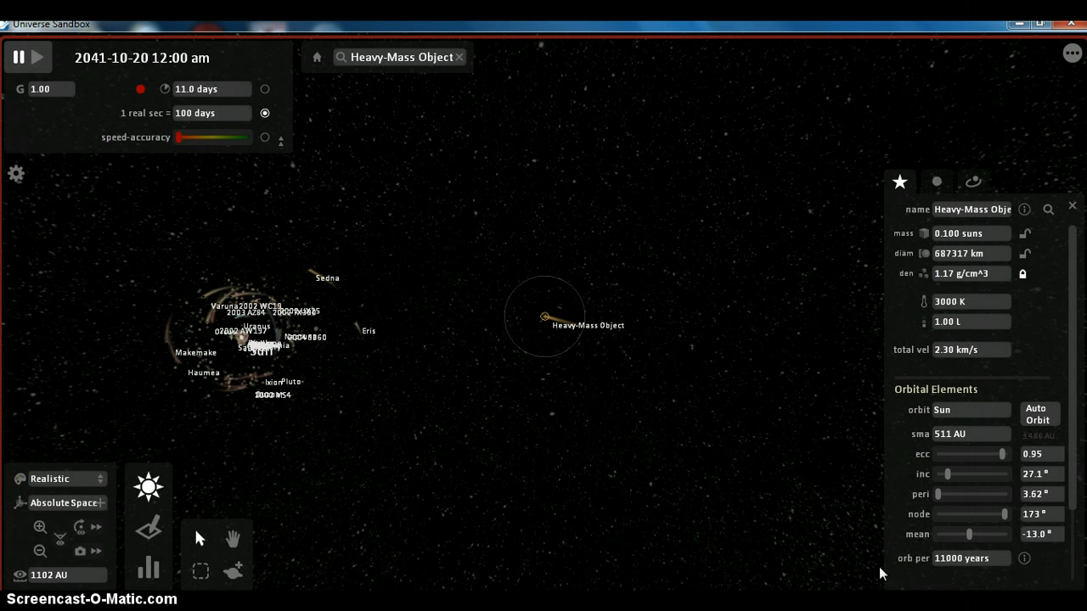
{"action": "mouse_move", "coordinate": [874, 567]}
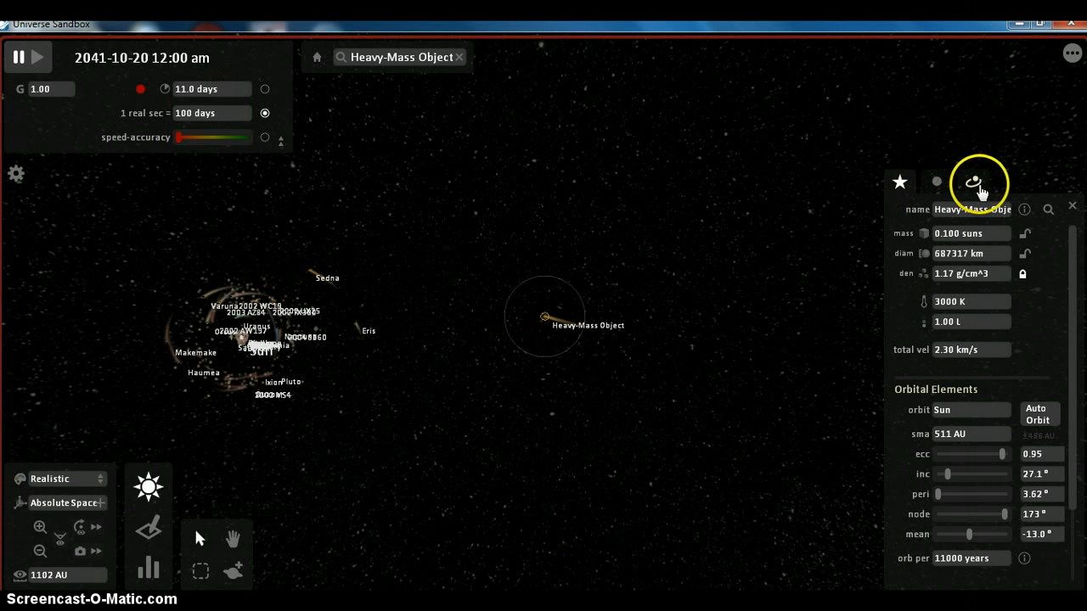
Step: Show the Heavy-Mass Object's position and velocity data: 2.30 km/s, about 238 AU out in X
{"action": "left_click", "coordinate": [975, 182]}
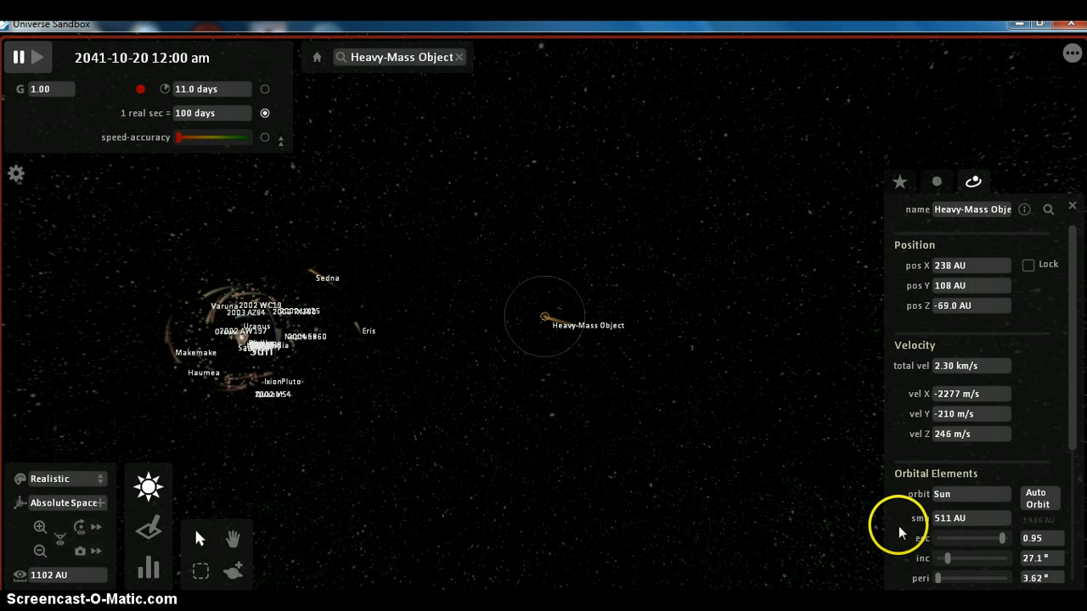
{"action": "mouse_move", "coordinate": [909, 520]}
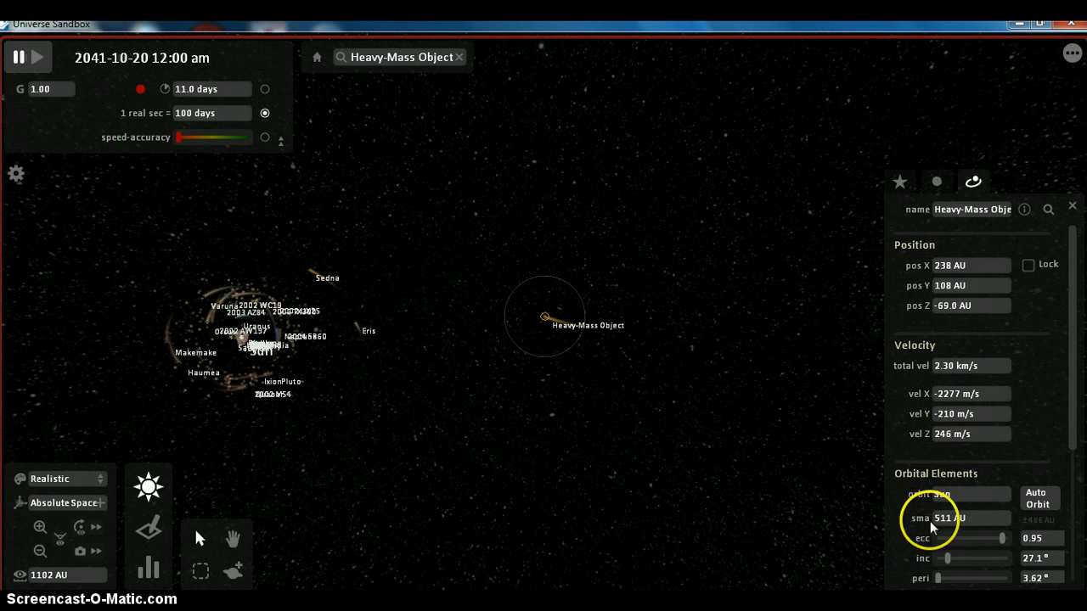
{"action": "mouse_move", "coordinate": [928, 540]}
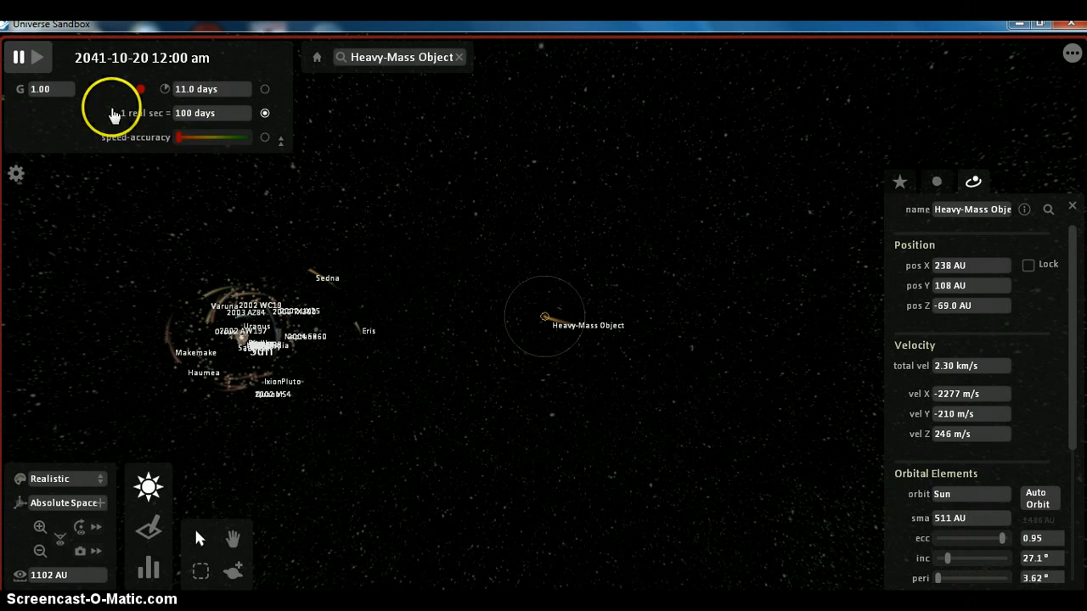
{"action": "mouse_move", "coordinate": [94, 129]}
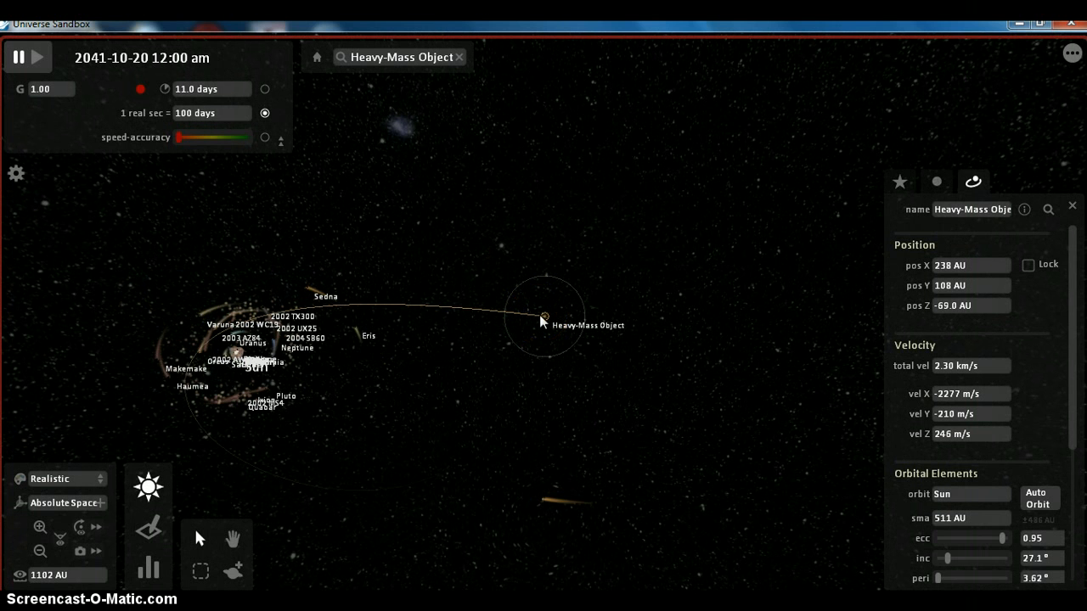
{"action": "left_click", "coordinate": [543, 317]}
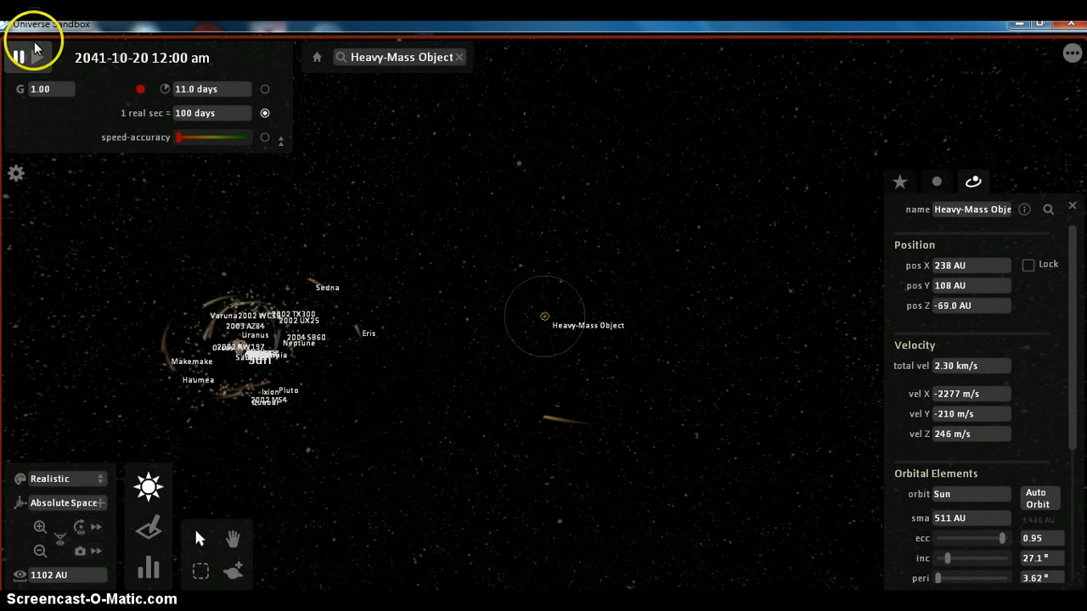
Step: Keep the 0.100-suns object approaching, reaching an 11,780-year period and 26.9° inclination
{"action": "left_click", "coordinate": [21, 58]}
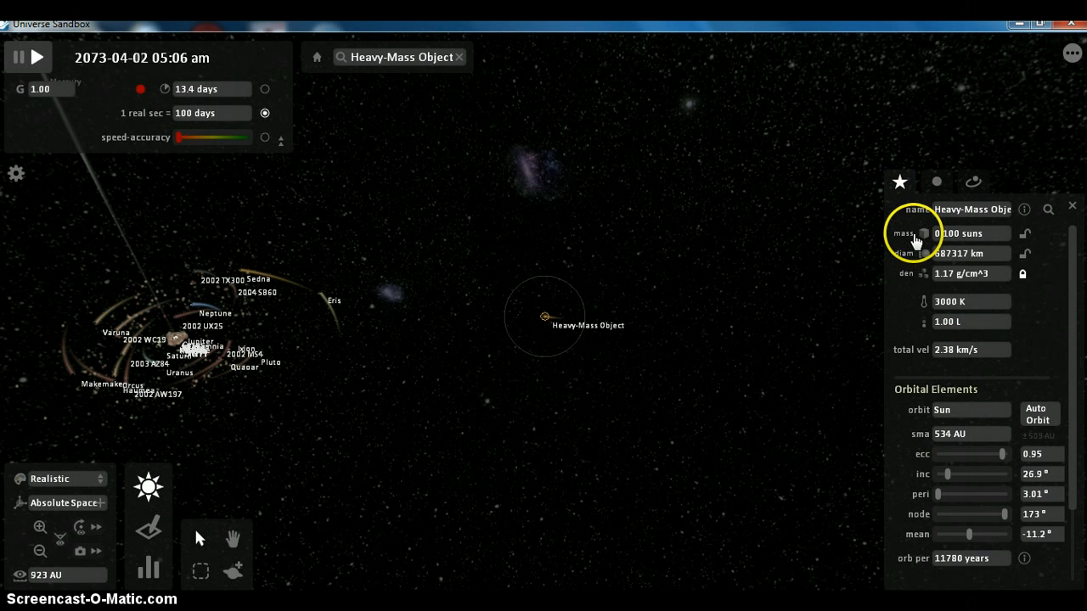
{"action": "mouse_move", "coordinate": [887, 246]}
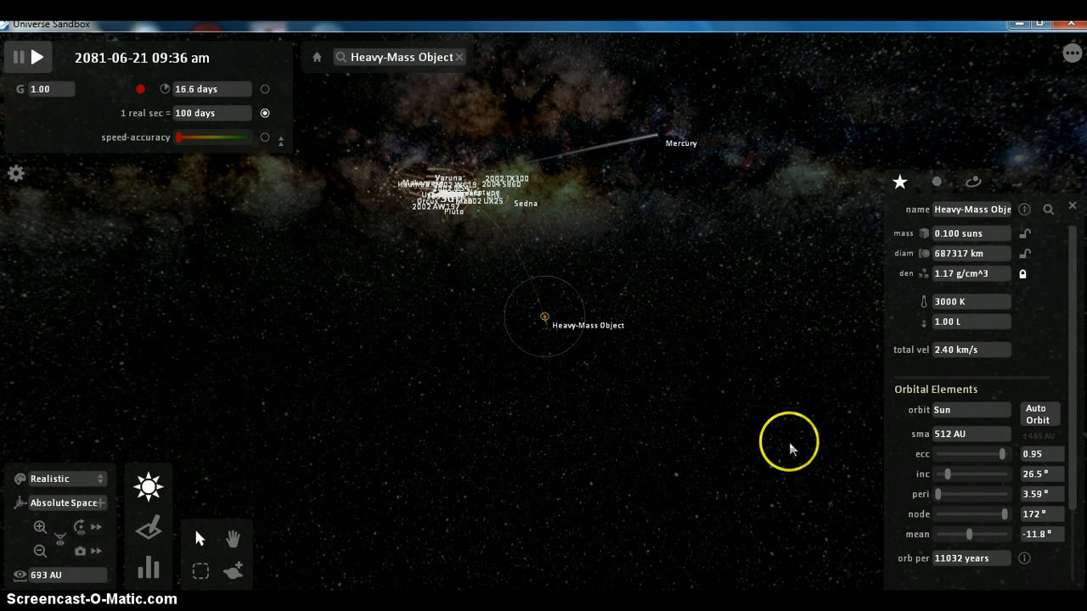
Step: Show the Sun's Position panel as Mercury and Venus are flung away, Sun moving at 35.3 m/s
{"action": "left_click", "coordinate": [938, 182]}
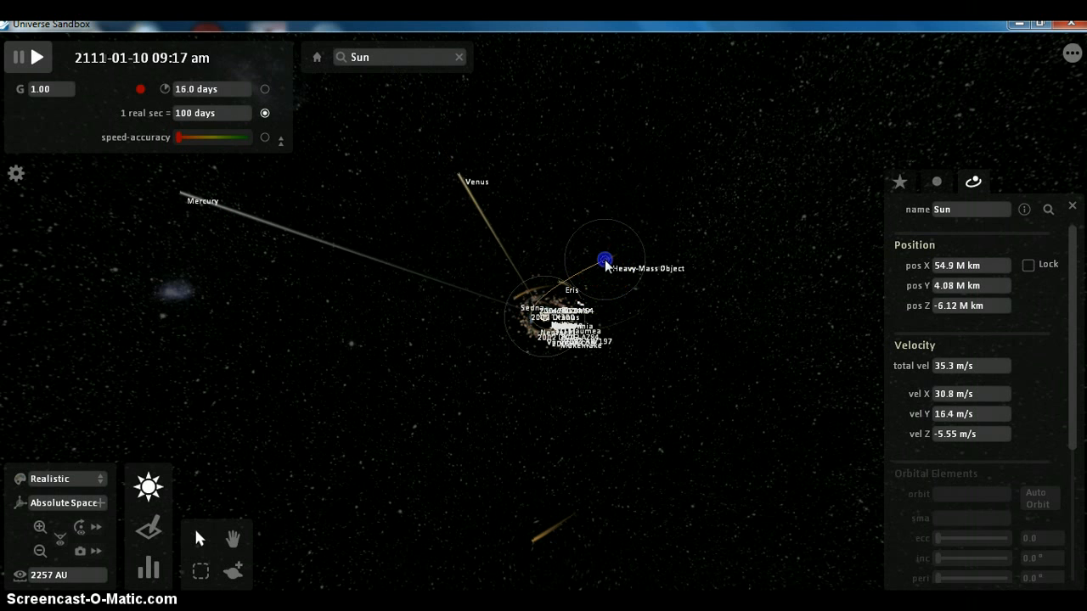
{"action": "left_click", "coordinate": [973, 182]}
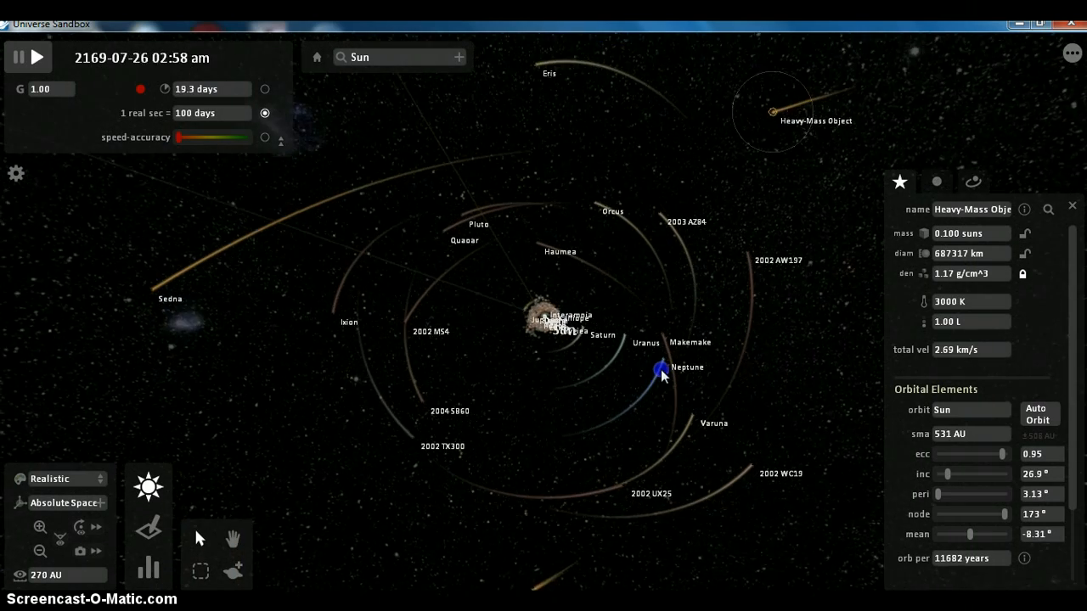
Step: Run time at 100 days per real second with the object orbiting the Sun at about 531 AU
{"action": "left_click", "coordinate": [761, 136]}
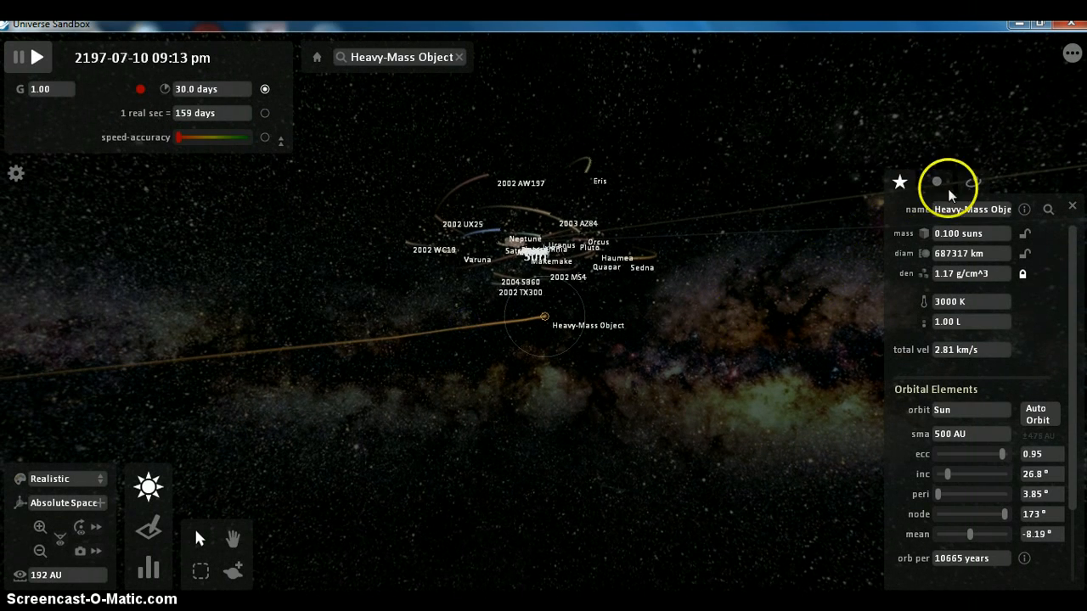
Step: Follow the Heavy-Mass Object toward the solar system with time at 159 days per second
{"action": "left_click", "coordinate": [973, 182]}
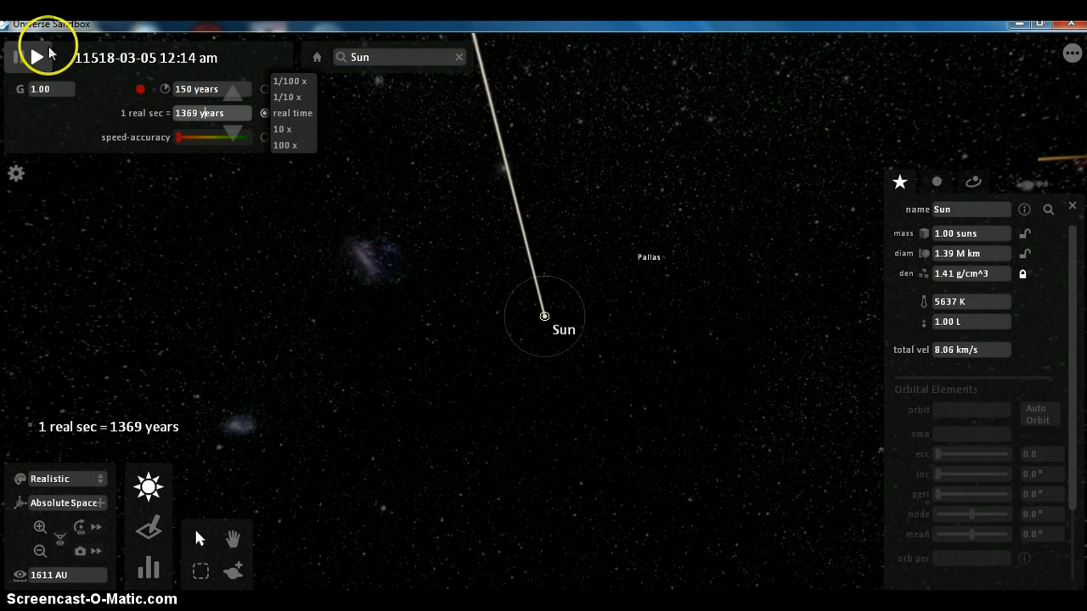
Step: Resume the simulation centered on the Sun at 1369 years per real second
{"action": "left_click", "coordinate": [37, 58]}
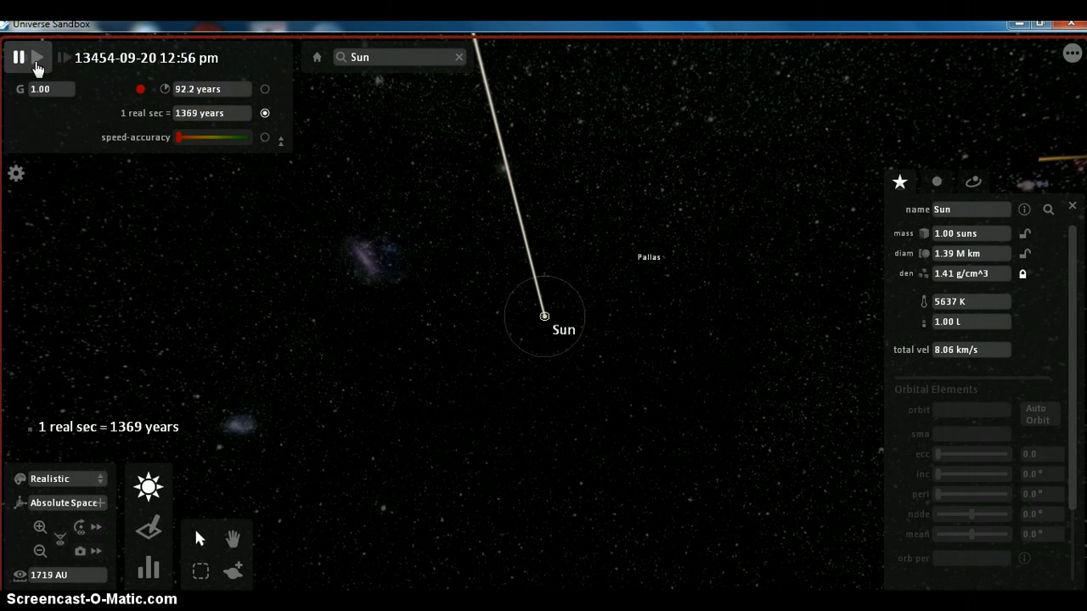